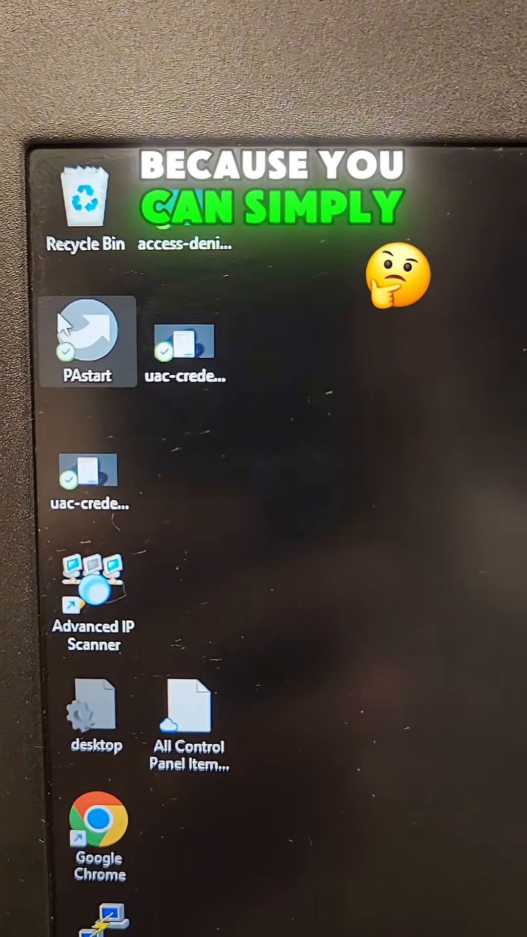
Step: Launch the PortableApps.com Platform menu from the PAstart desktop icon
{"action": "double_click", "coordinate": [89, 340]}
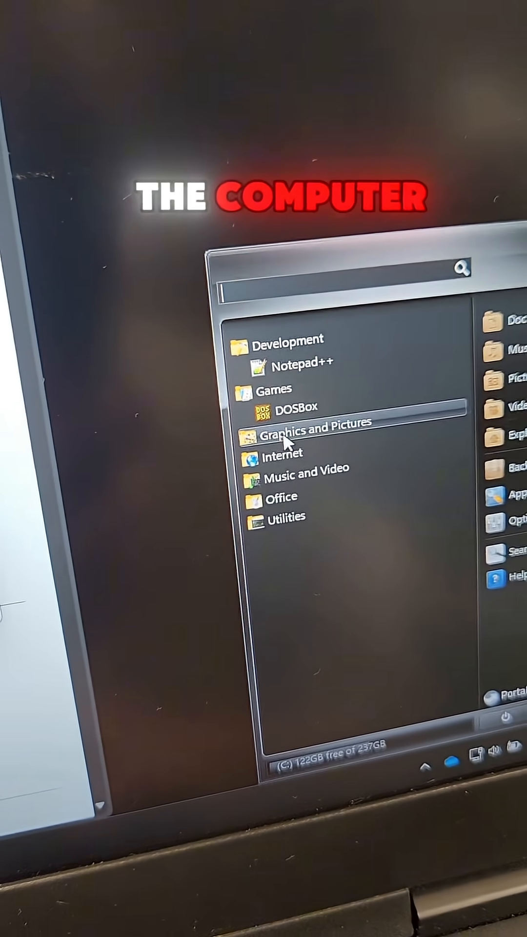
Step: Expand the Graphics and Pictures and Internet categories and scroll the app list
{"action": "left_click", "coordinate": [301, 428]}
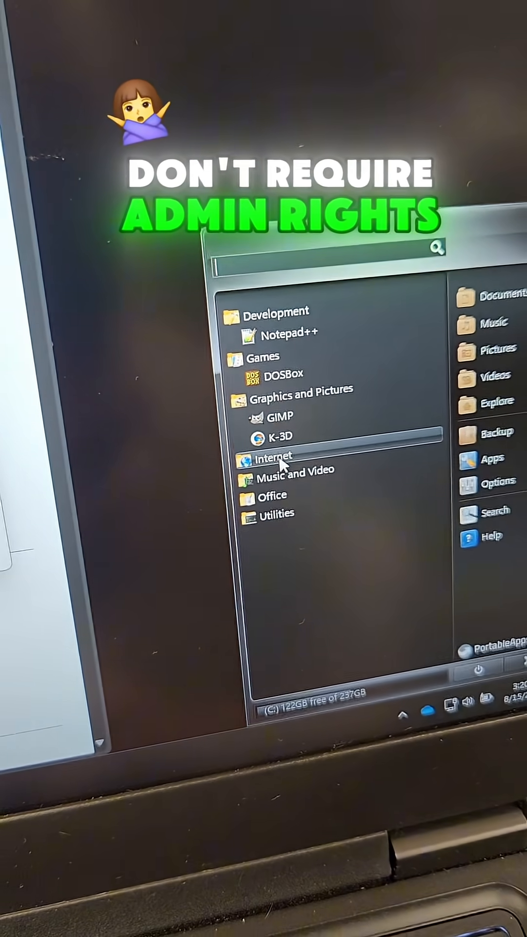
{"action": "left_click", "coordinate": [270, 456]}
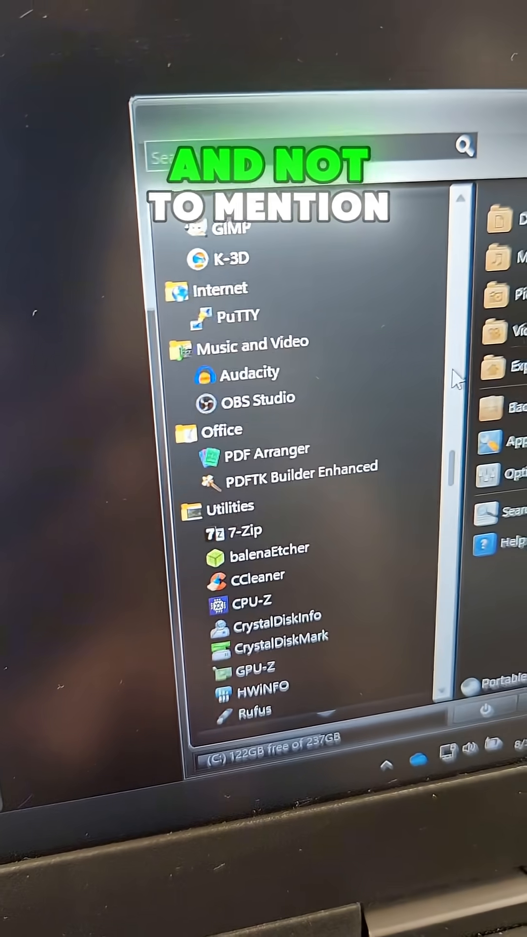
{"action": "scroll", "scroll_direction": "down", "scroll_amount": 3}
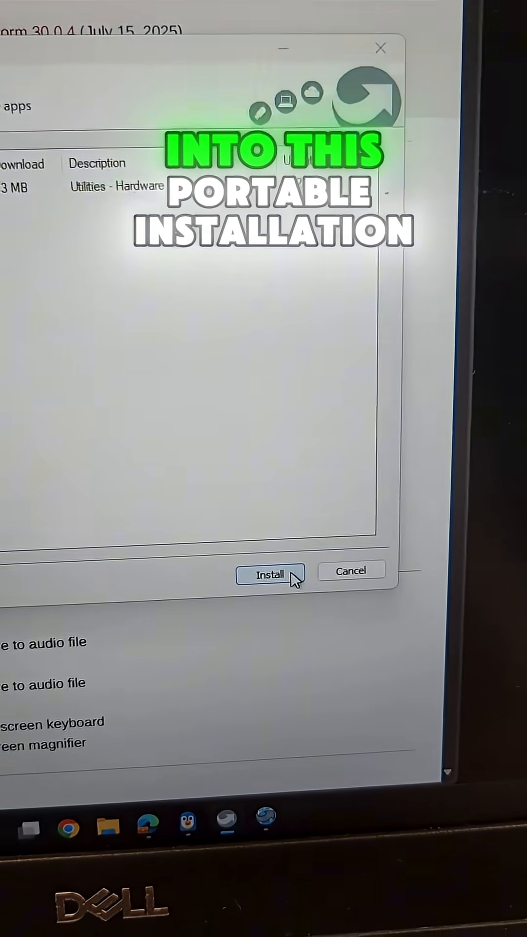
Step: Confirm installation of the hardware utility in the download dialog
{"action": "left_click", "coordinate": [271, 574]}
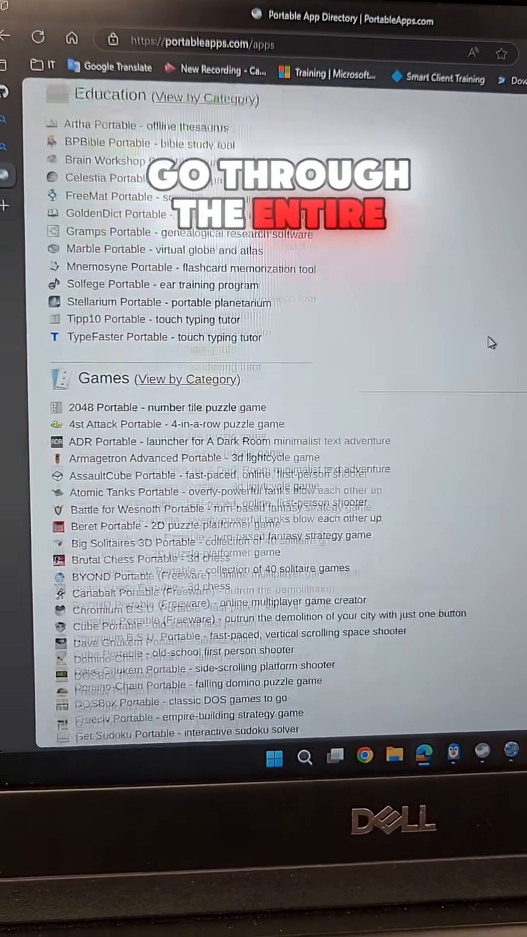
{"action": "scroll", "scroll_direction": "down", "scroll_amount": 3}
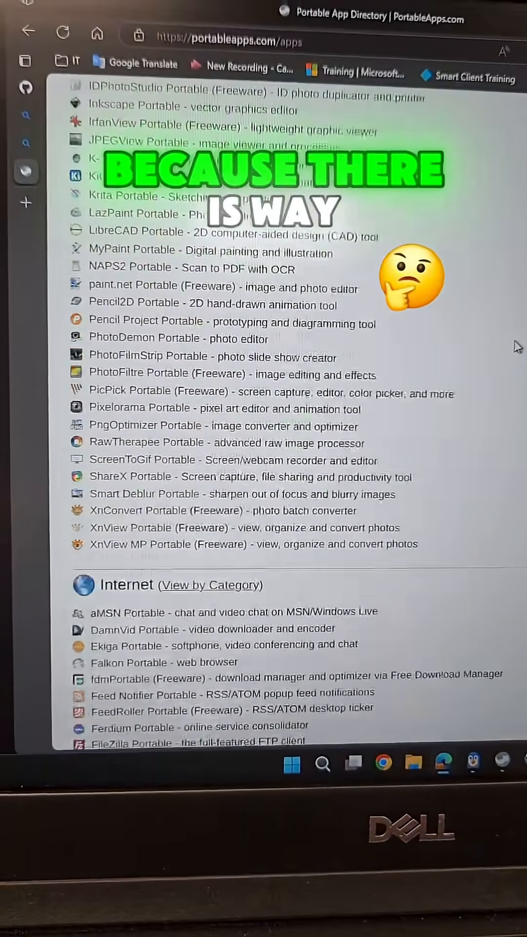
{"action": "scroll", "scroll_direction": "down", "scroll_amount": 3}
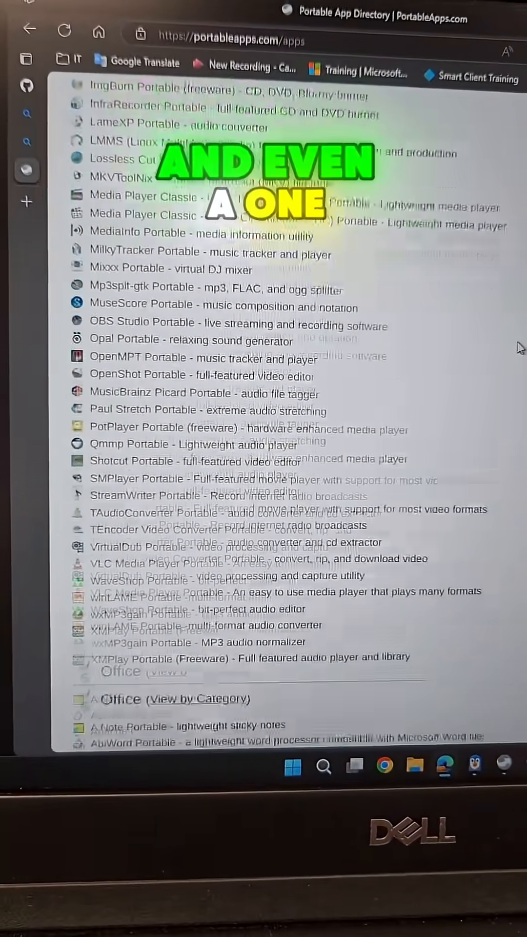
{"action": "scroll", "scroll_direction": "up", "scroll_amount": 3}
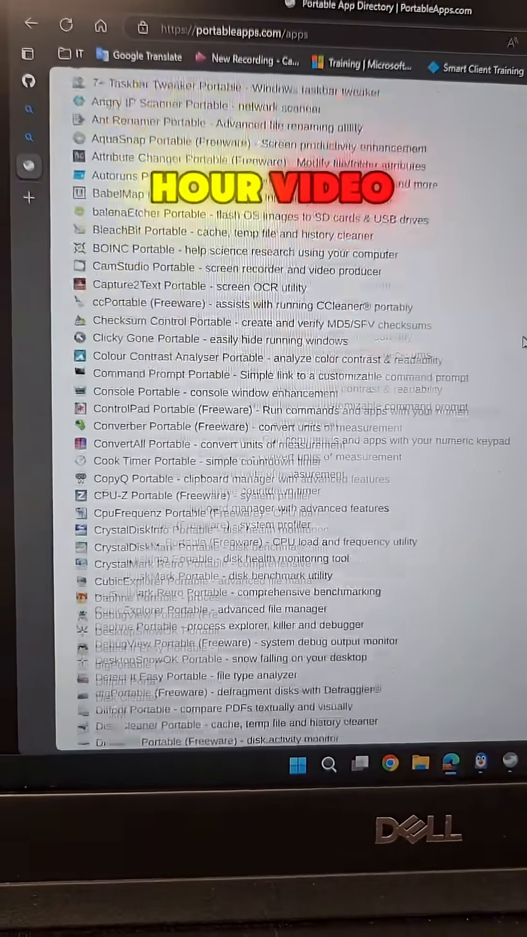
{"action": "scroll", "scroll_direction": "down", "scroll_amount": 3}
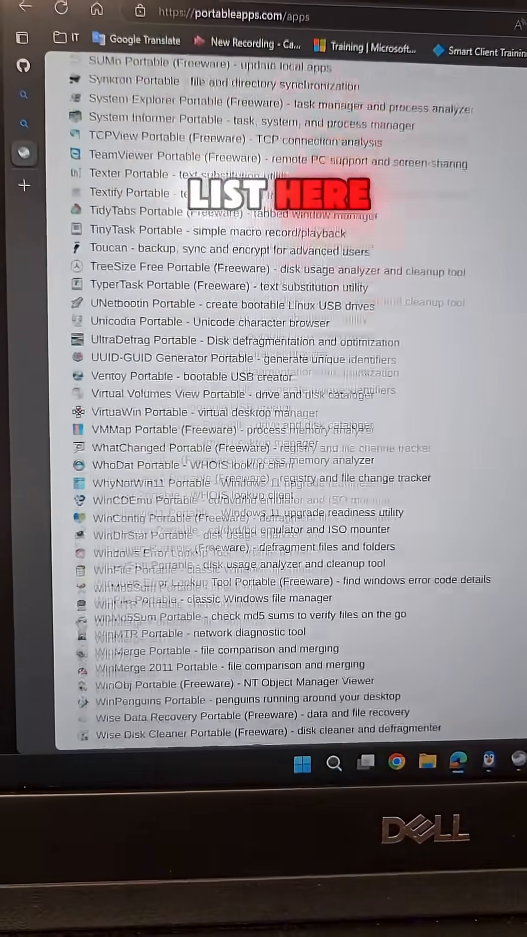
{"action": "scroll", "scroll_direction": "up", "scroll_amount": 3}
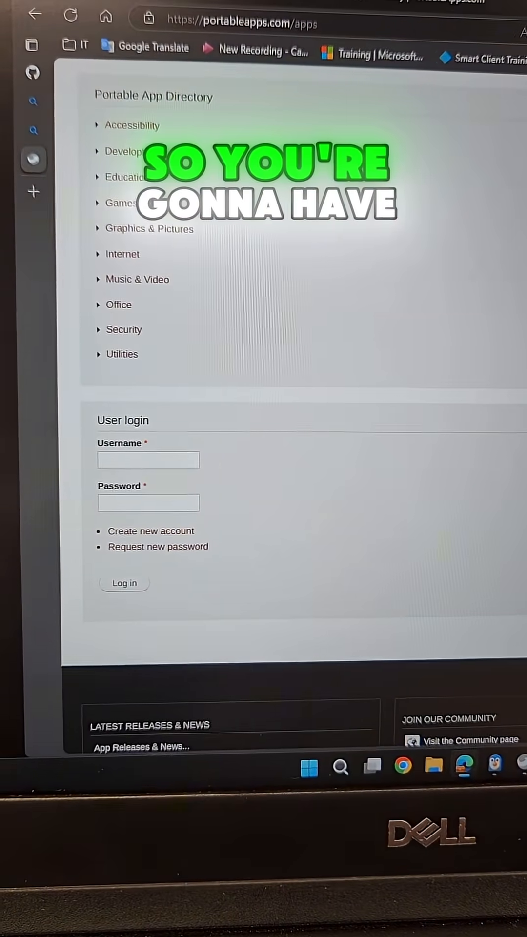
{"action": "scroll", "scroll_direction": "down", "scroll_amount": 3}
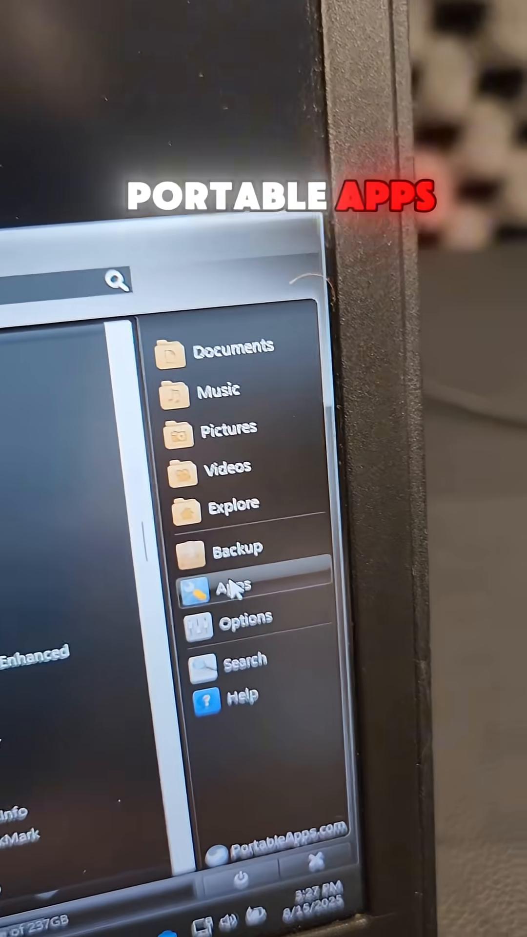
Step: Open Get More Apps and scroll the directory to the Games category
{"action": "left_click", "coordinate": [239, 587]}
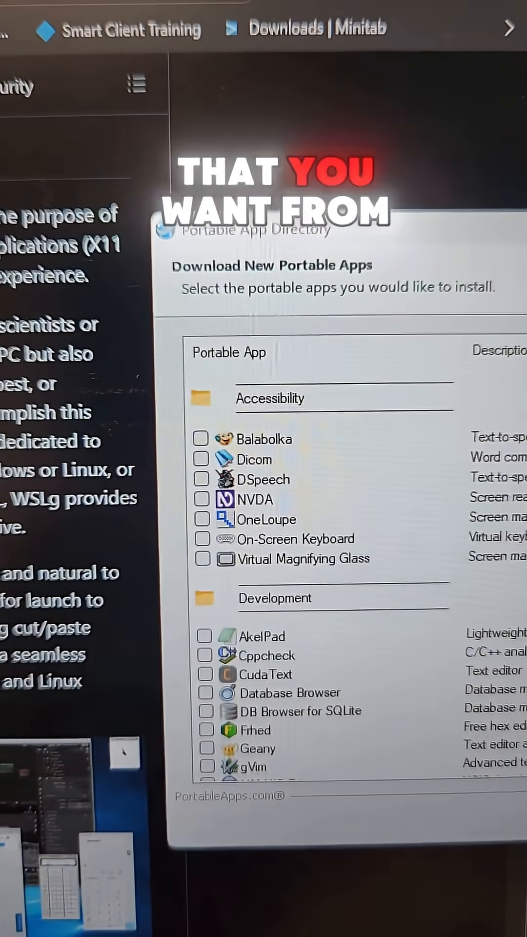
{"action": "scroll", "scroll_direction": "down", "scroll_amount": 3}
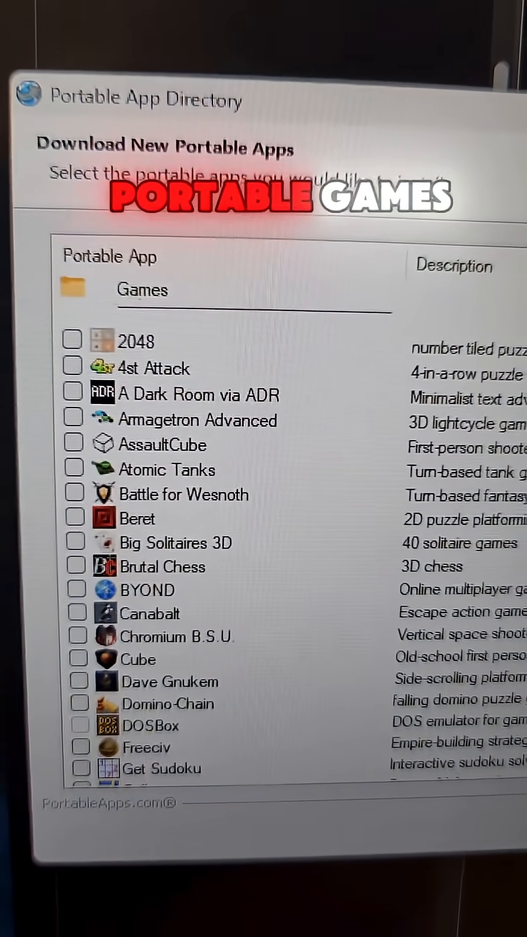
{"action": "scroll", "scroll_direction": "down", "scroll_amount": 3}
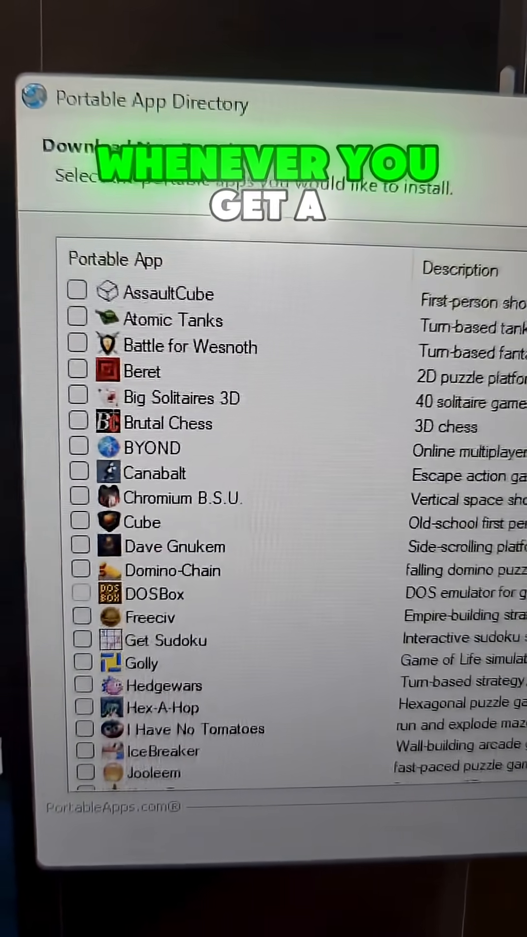
{"action": "scroll", "scroll_direction": "down", "scroll_amount": 3}
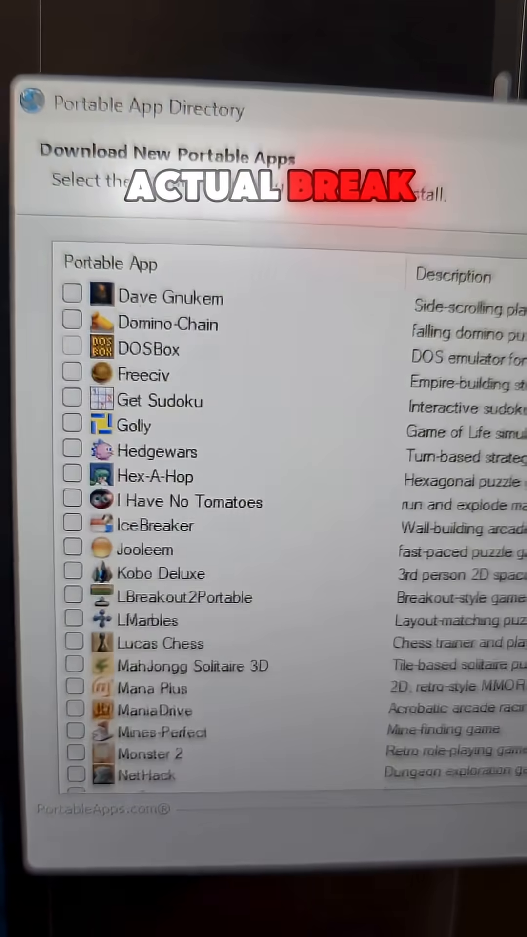